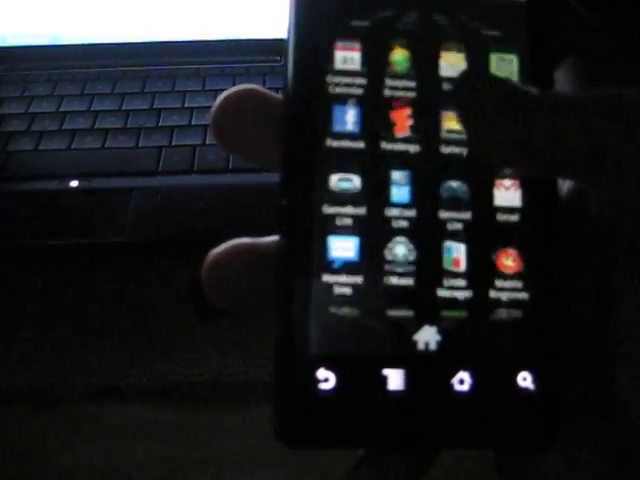
- Scroll File Manager and open the SD Card file listing
scroll(down, 3)
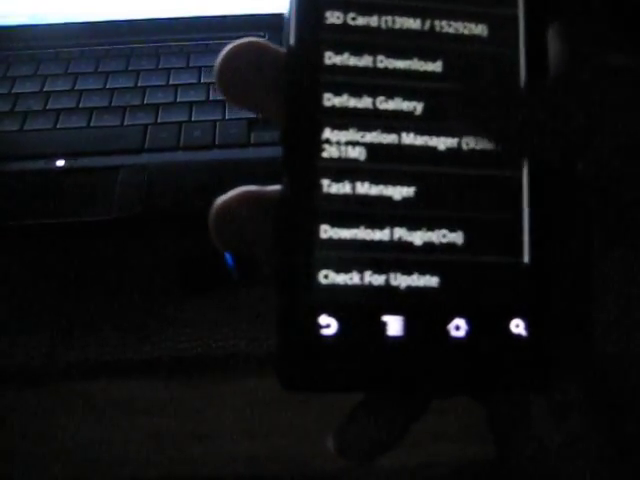
click(390, 60)
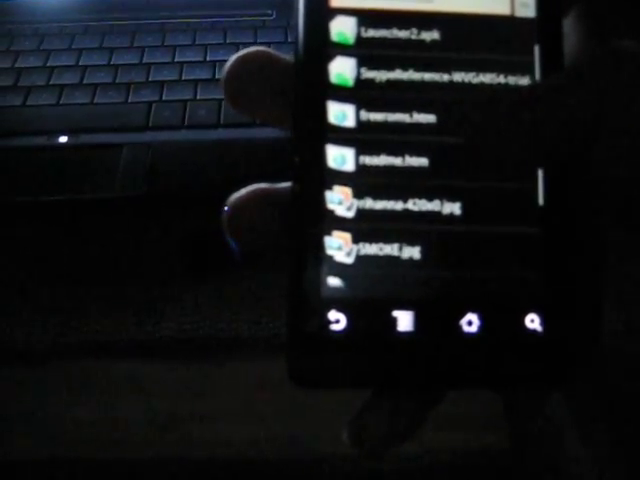
- Leave the SD card listing and bring up the phone's main Settings list
scroll(down, 3)
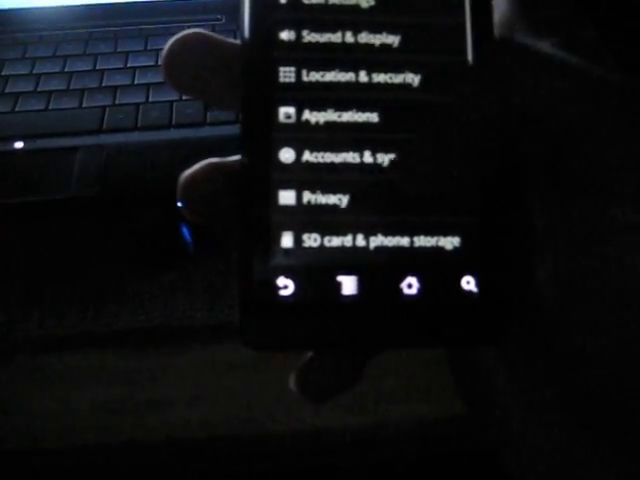
- Confirm Swype is ticked under Language & keyboard, then return to main Settings
scroll(down, 3)
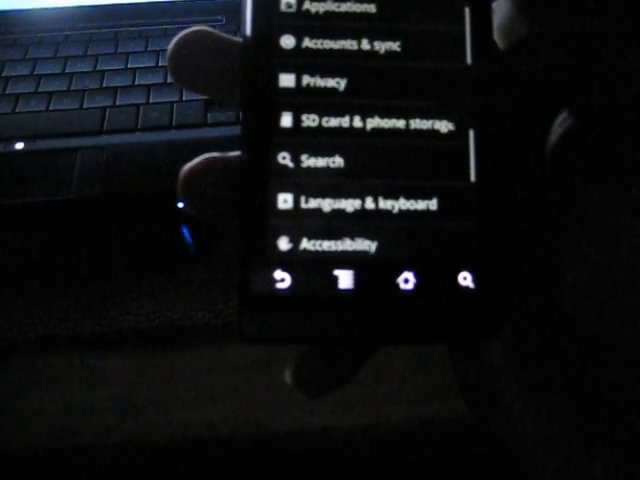
click(370, 202)
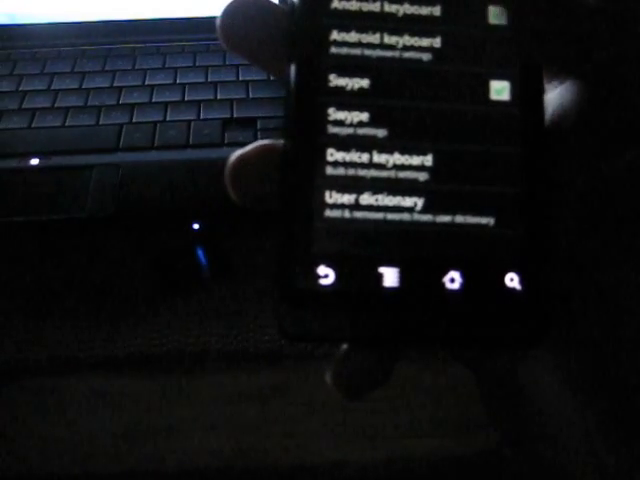
click(323, 282)
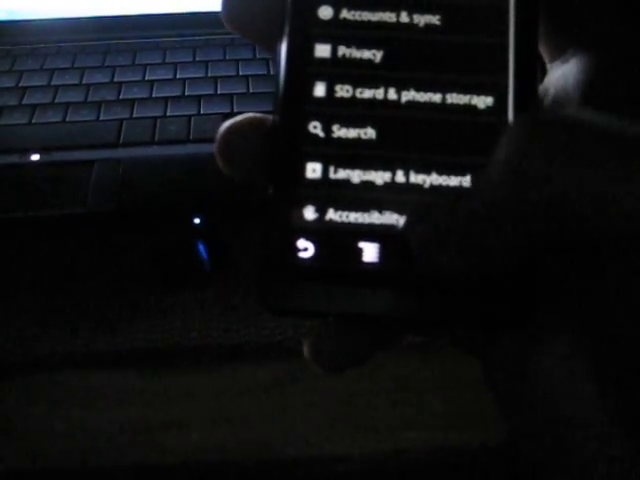